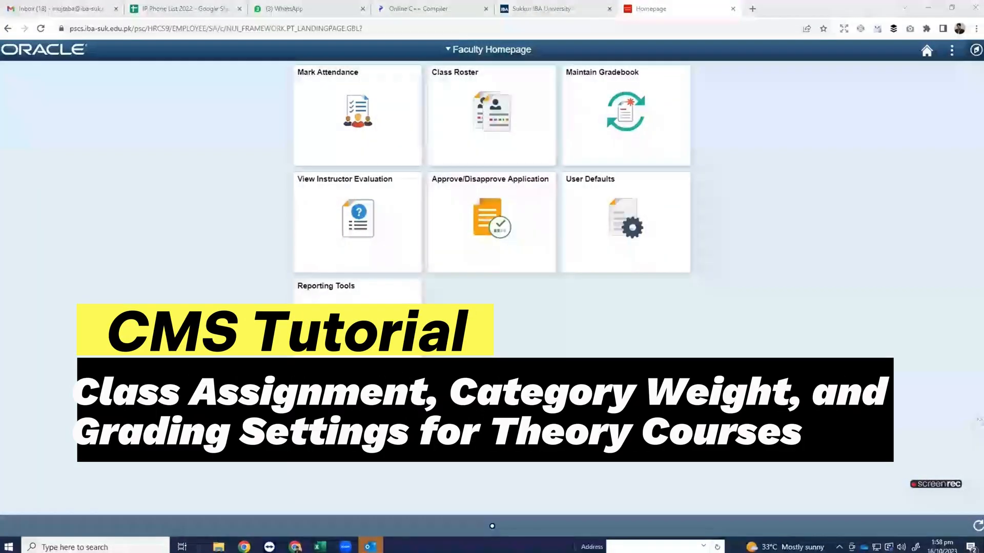
mouse_move(731, 39)
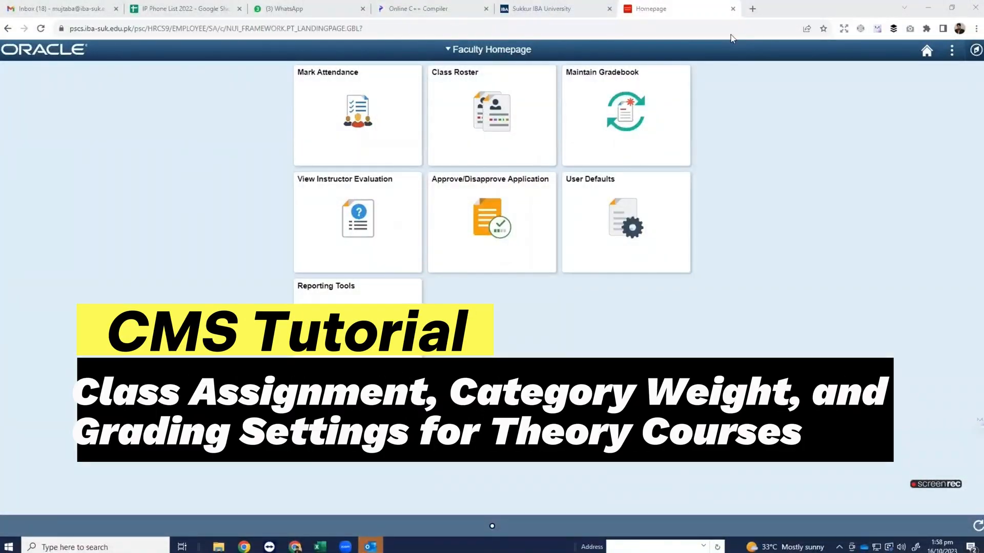
mouse_move(585, 242)
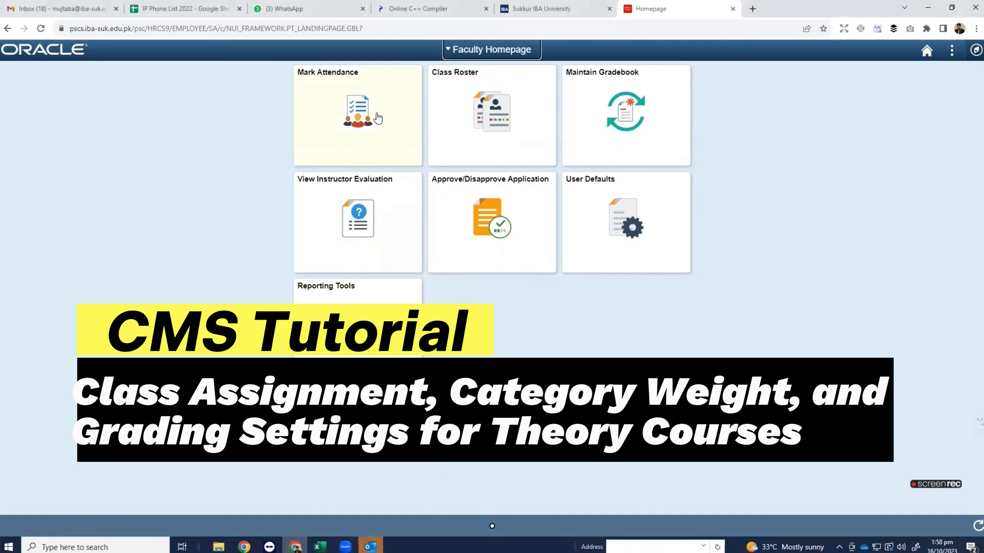
Step: Enter Maintain Gradebook from the Faculty Homepage to reach Class Assignments
click(625, 115)
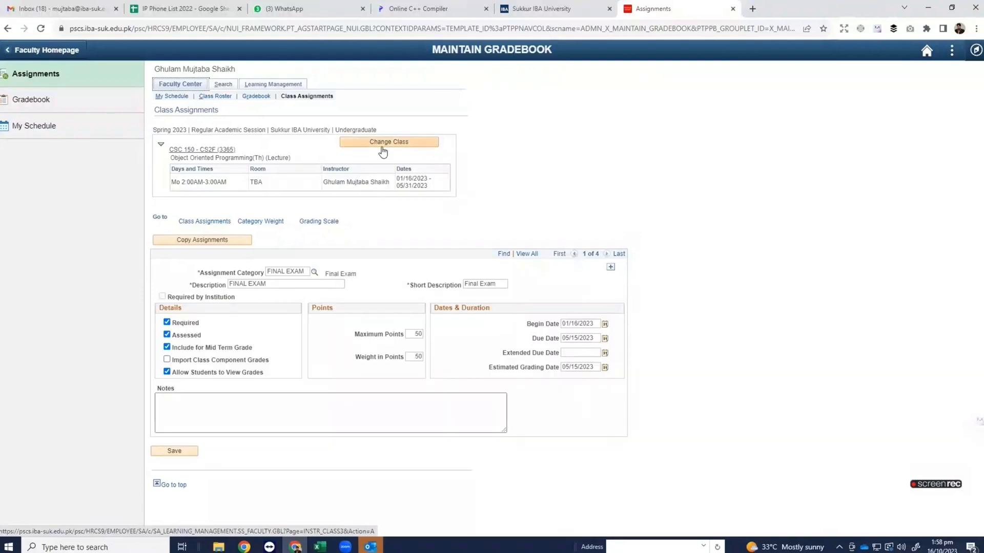
Step: Switch to the Fall 2023 term and load the CSC 102-C Programming Fundamentals gradebook
click(388, 142)
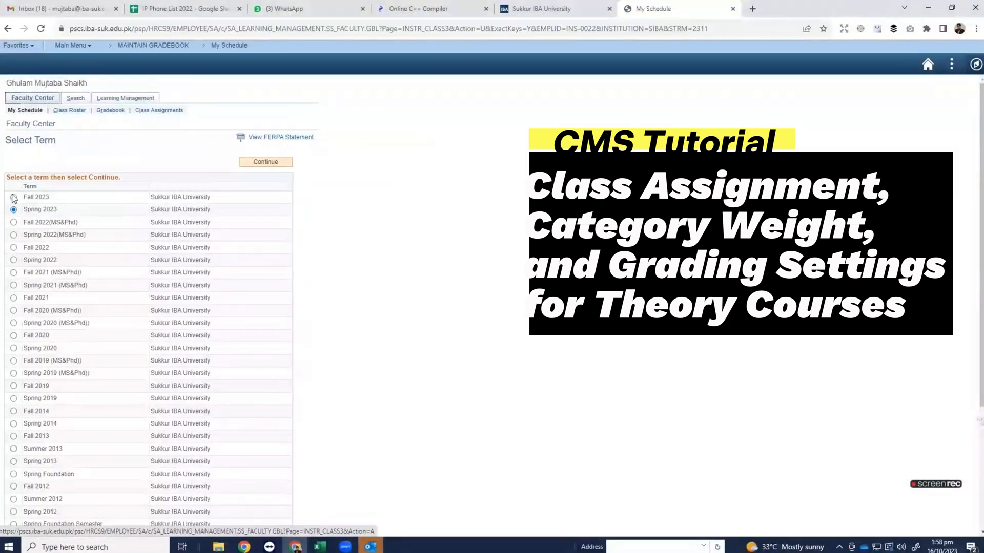
click(13, 197)
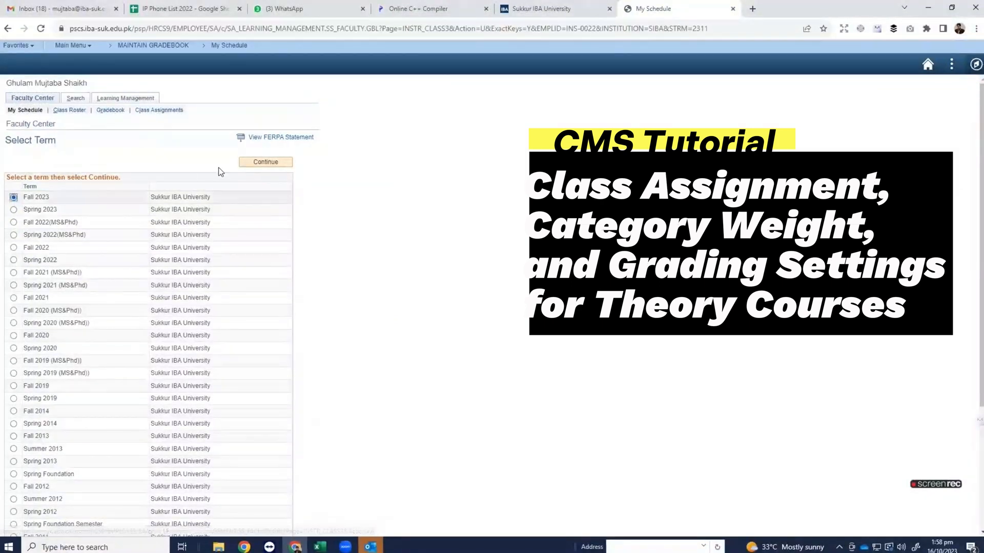
click(264, 162)
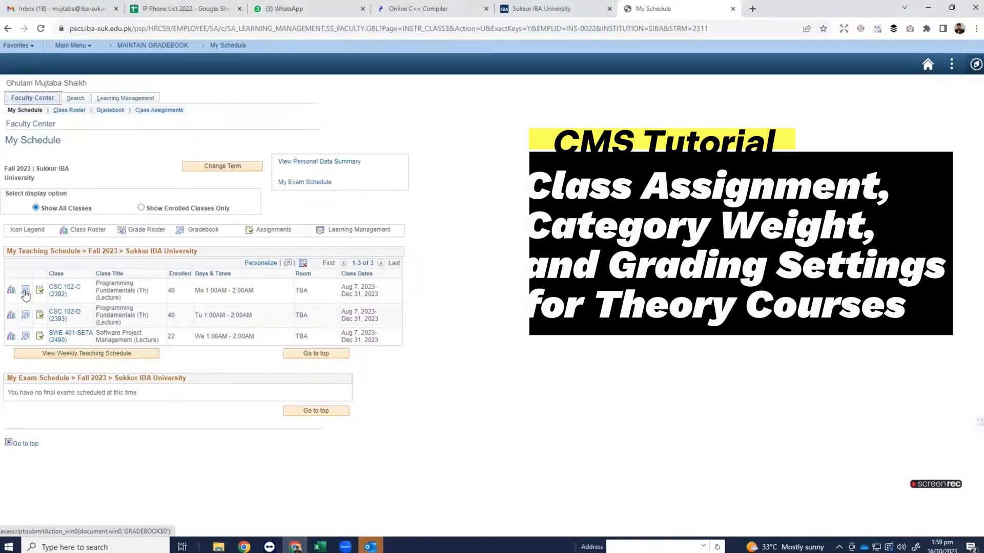
click(25, 290)
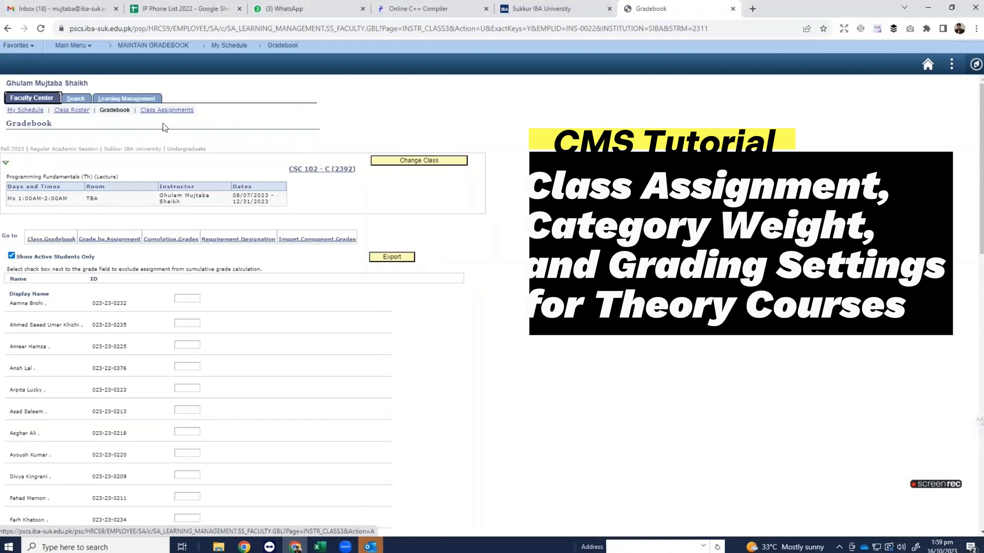
Step: Show CSC 102-C's class assignments: Final Exam 40, Mid-Term 1 and 2 at 20 each
click(166, 110)
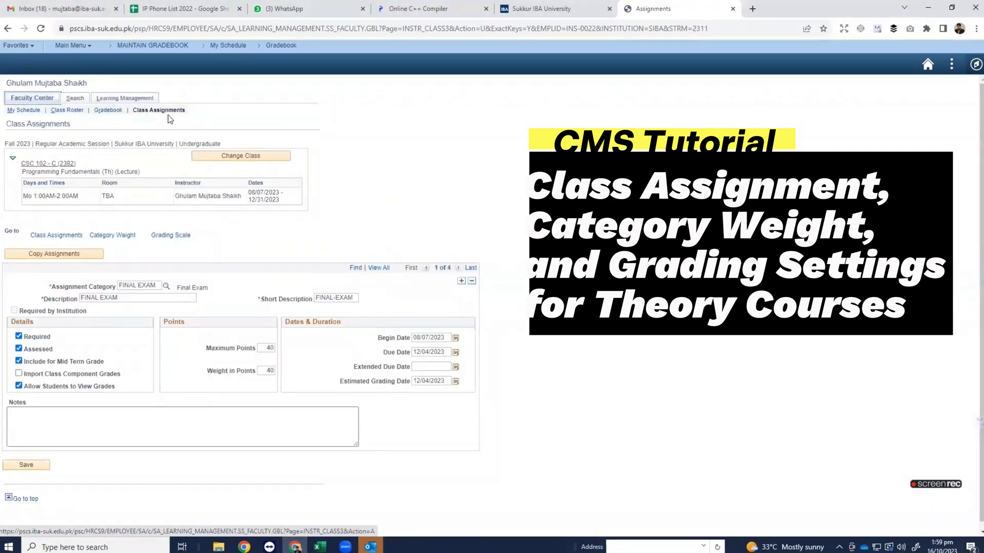
mouse_move(151, 173)
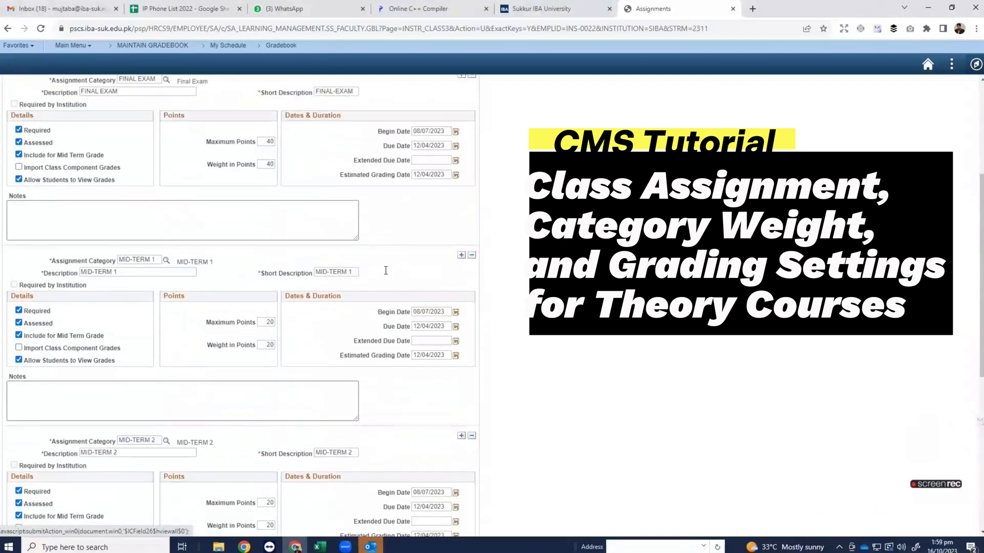
Step: Scroll through the assignment rows while setting FINAL EXAM to 50 maximum and weight points
scroll(down, 3)
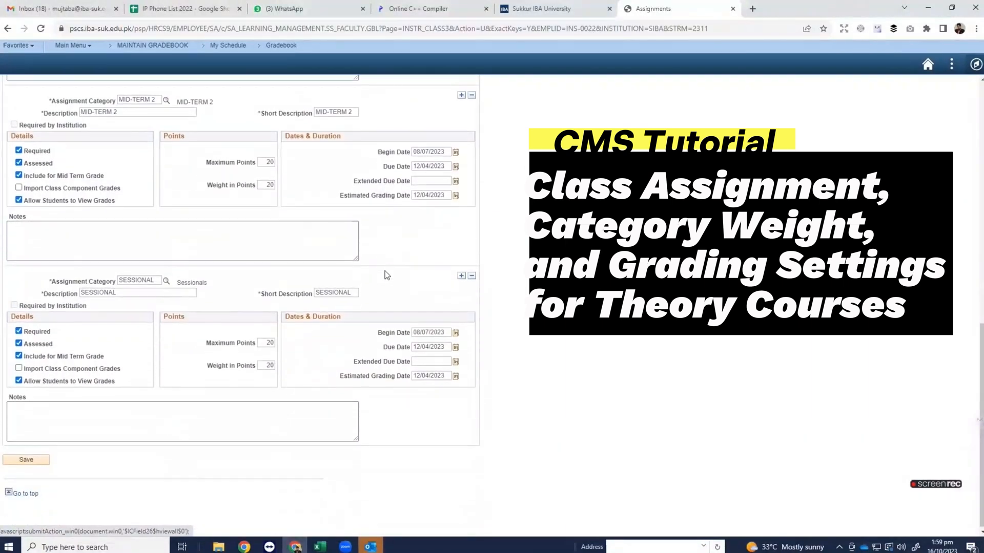
scroll(up, 3)
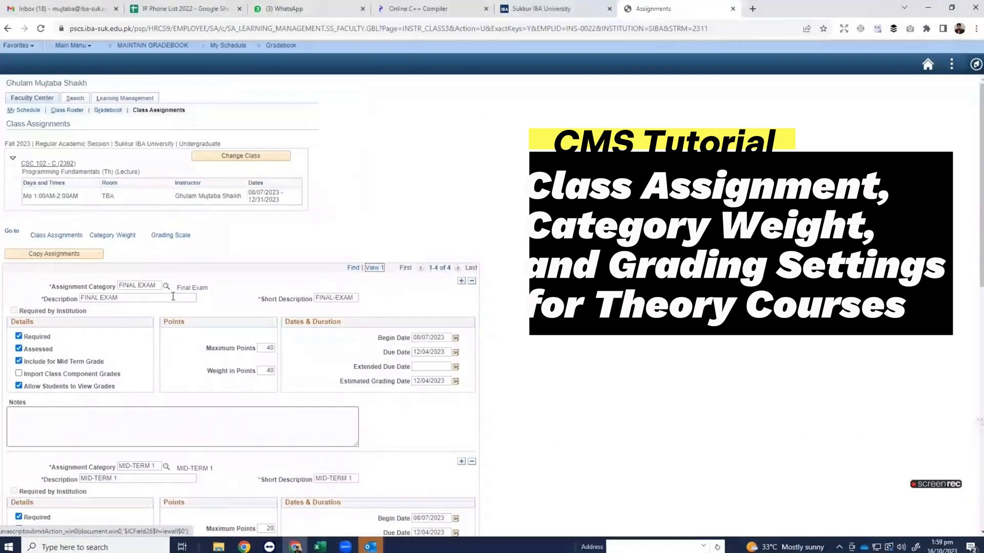
mouse_move(352, 372)
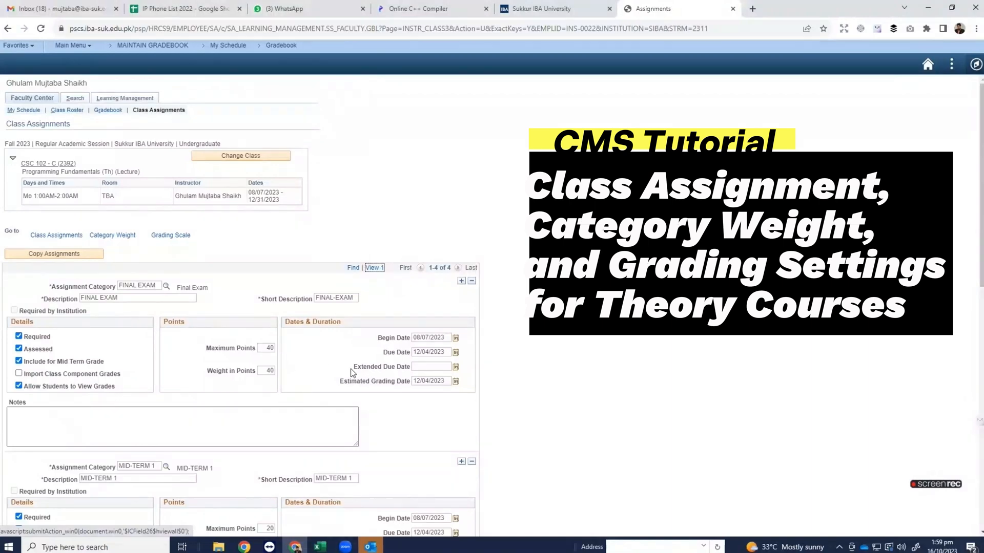
scroll(down, 3)
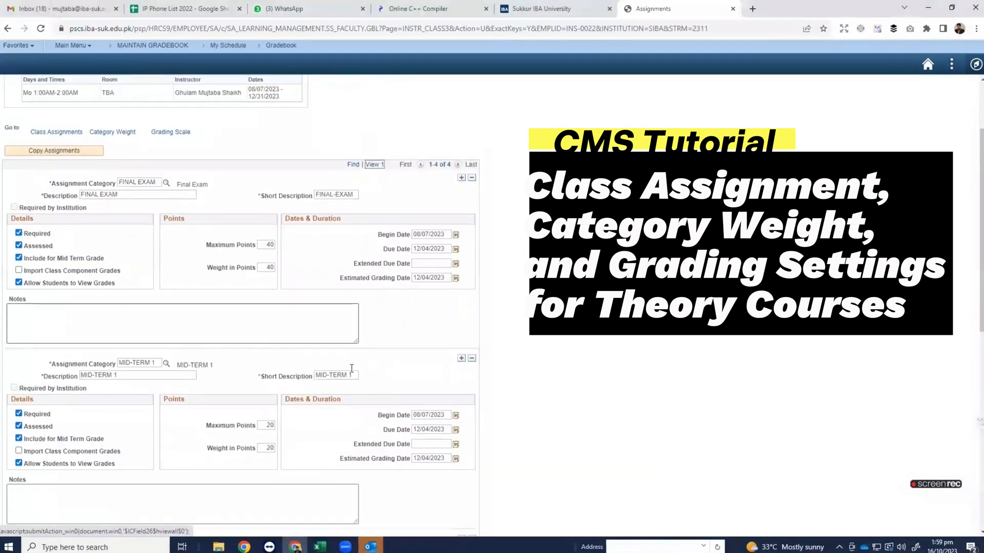
scroll(up, 3)
text(50)
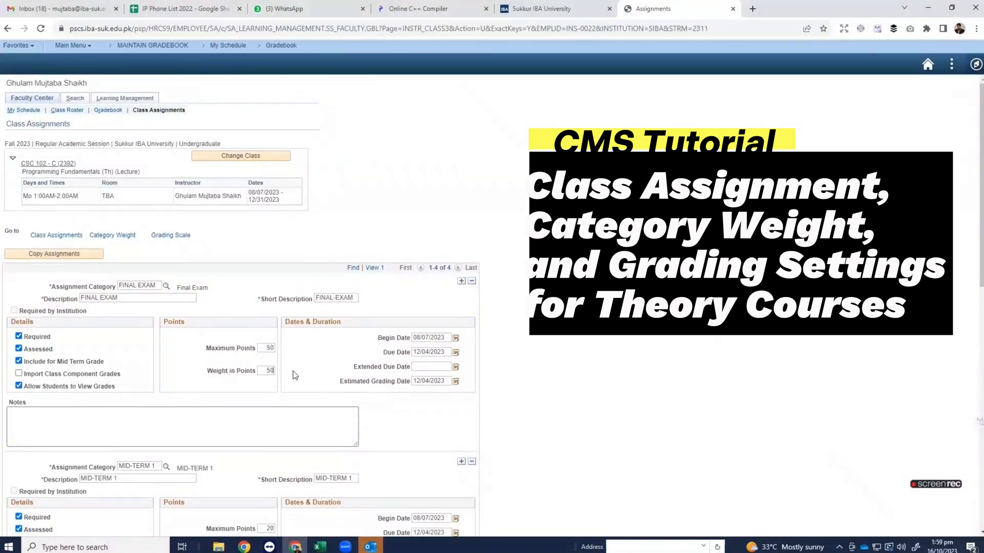
scroll(down, 3)
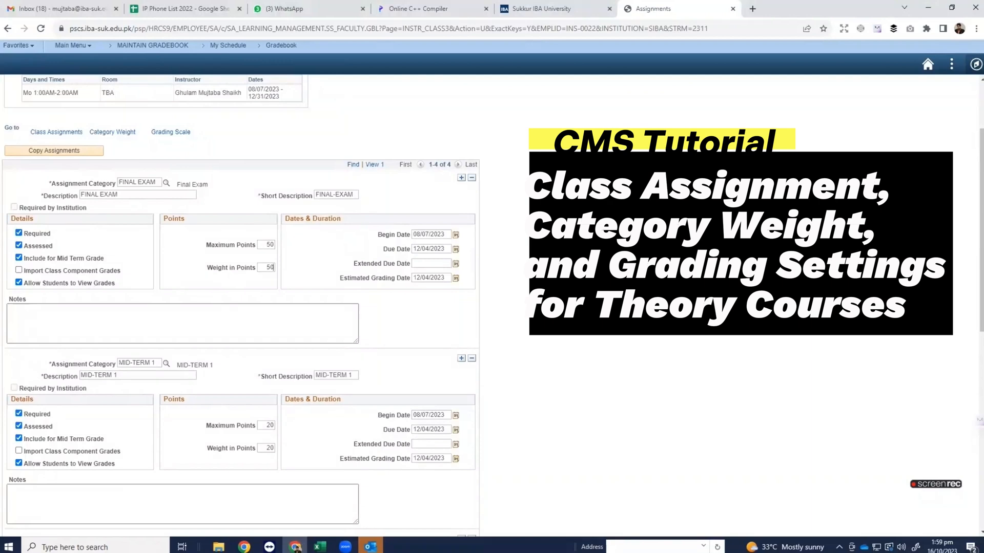
scroll(up, 3)
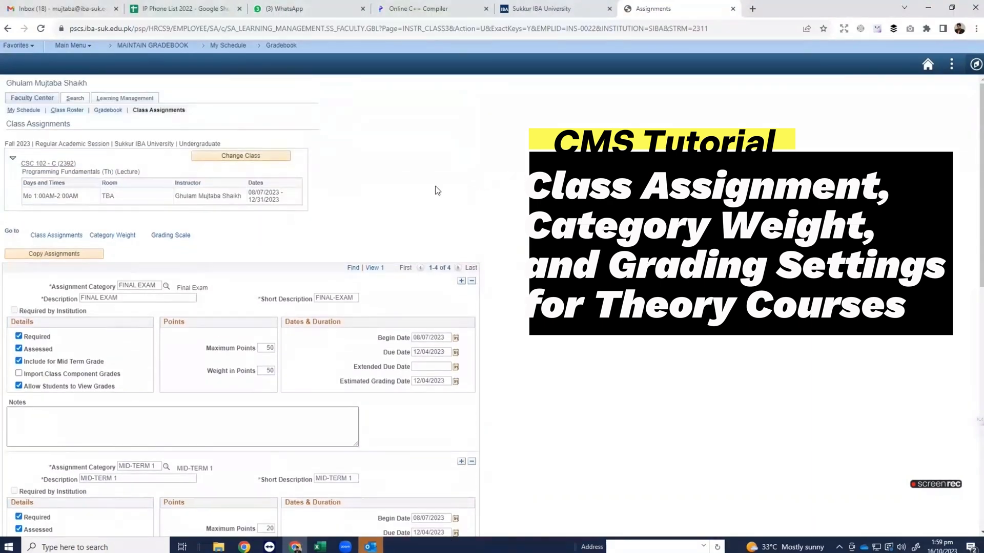
mouse_move(303, 213)
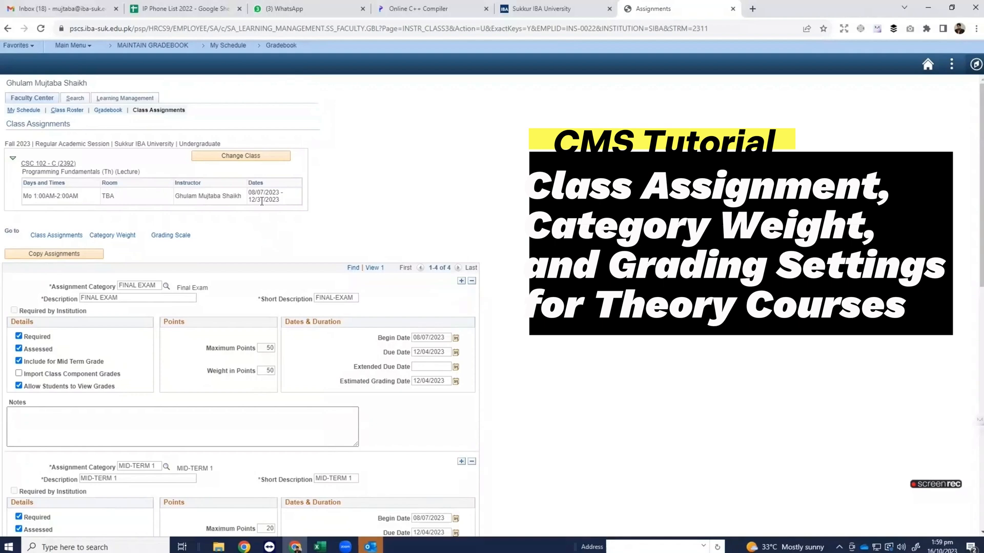
mouse_move(290, 215)
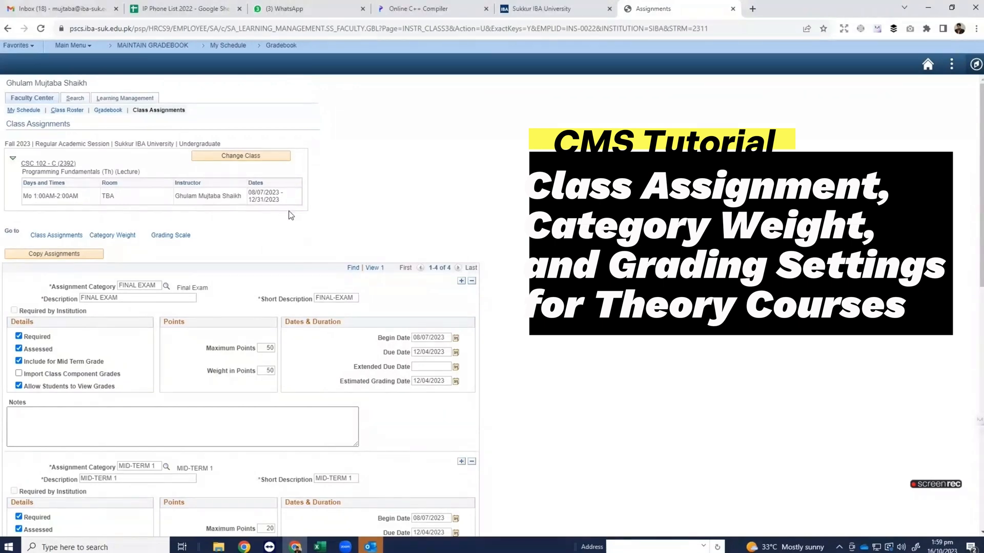
mouse_move(284, 207)
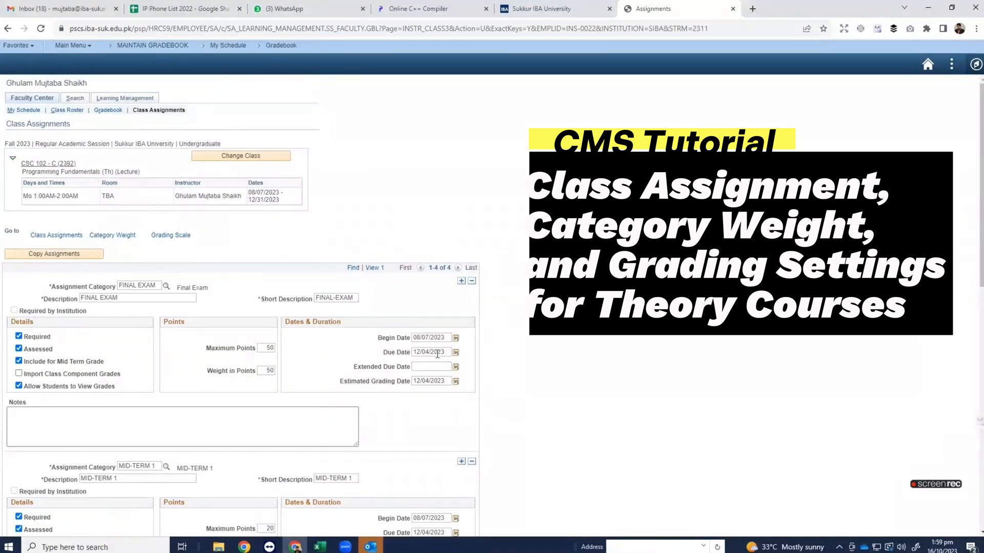
mouse_move(373, 306)
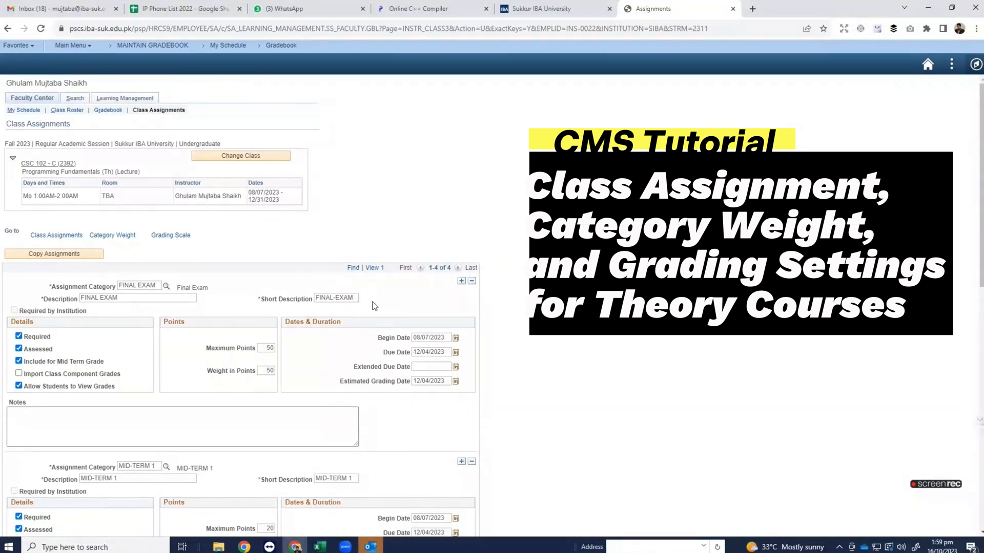
mouse_move(376, 289)
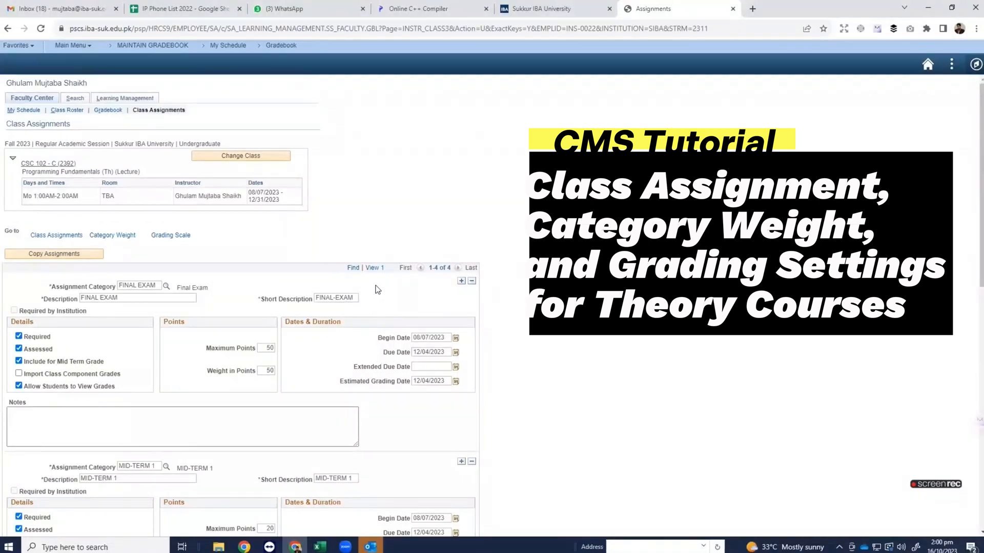
mouse_move(263, 202)
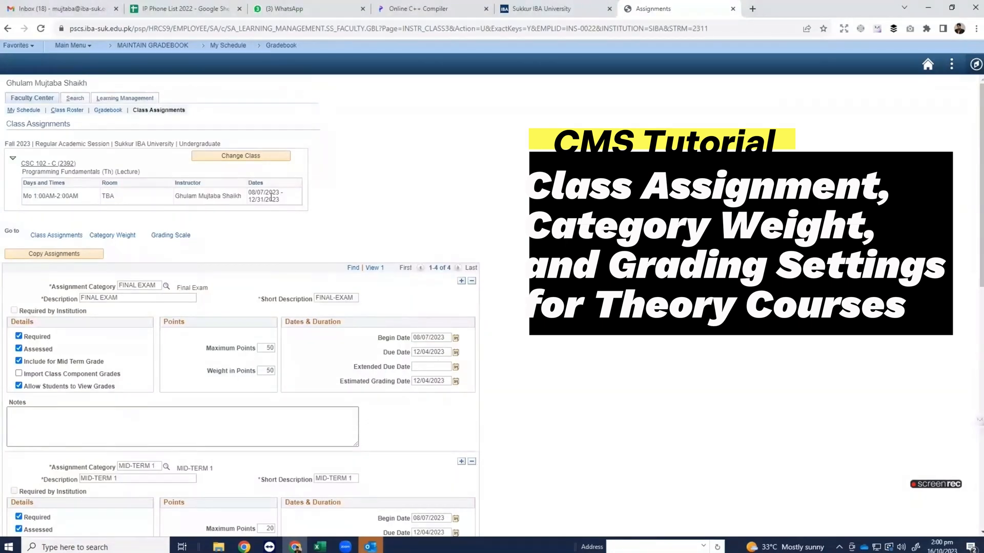
mouse_move(283, 206)
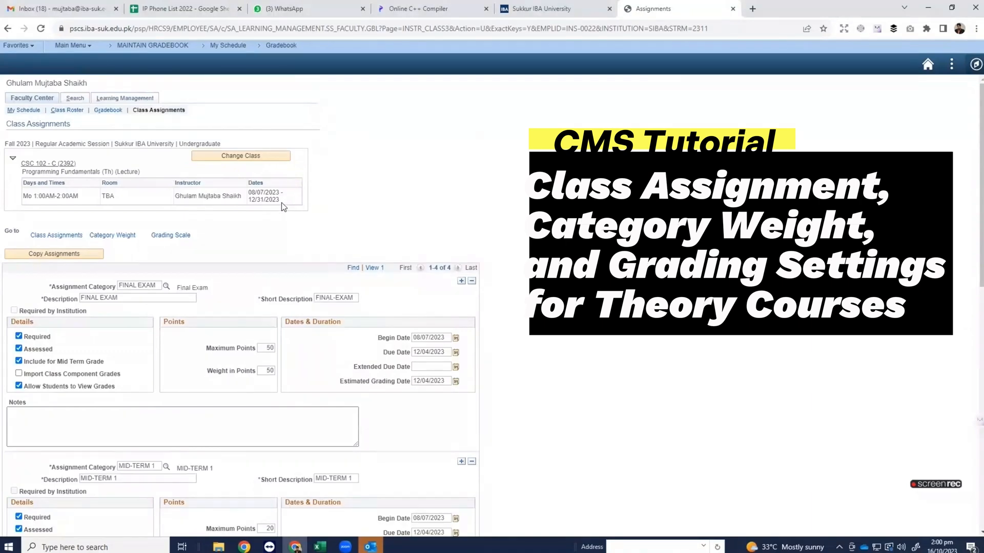
mouse_move(289, 225)
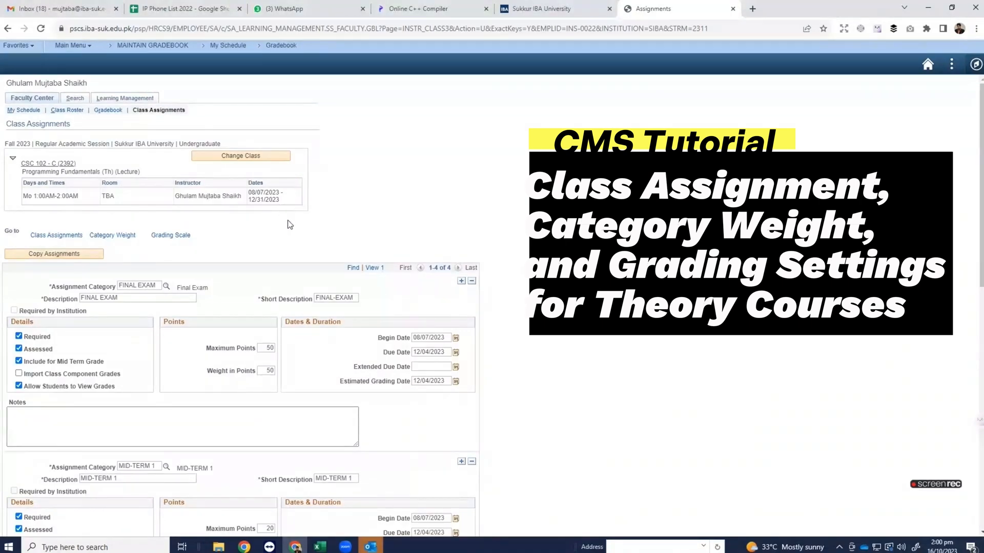
Step: Change the second assignment to the MIDTERM category and begin replacing its description with MIDTERM at 30 points
scroll(down, 3)
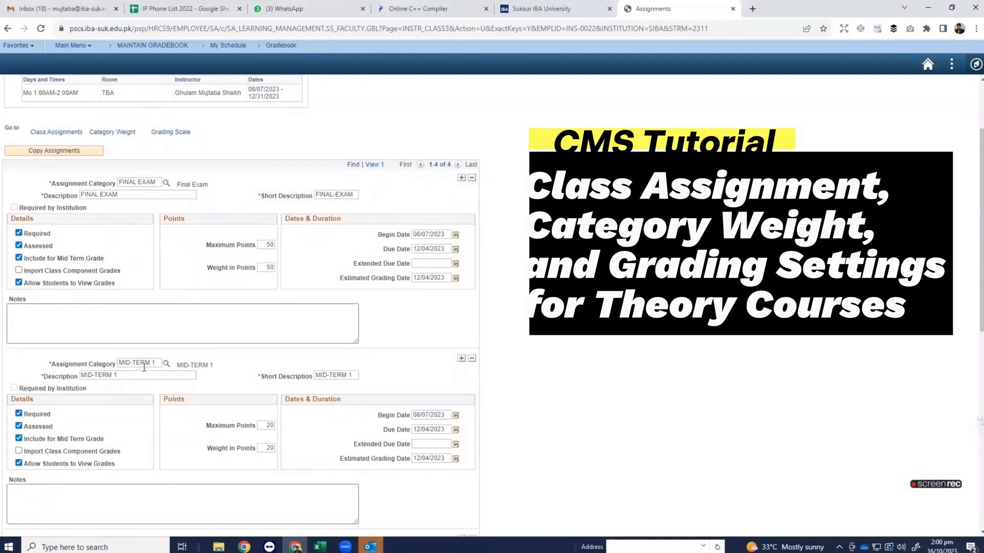
click(166, 364)
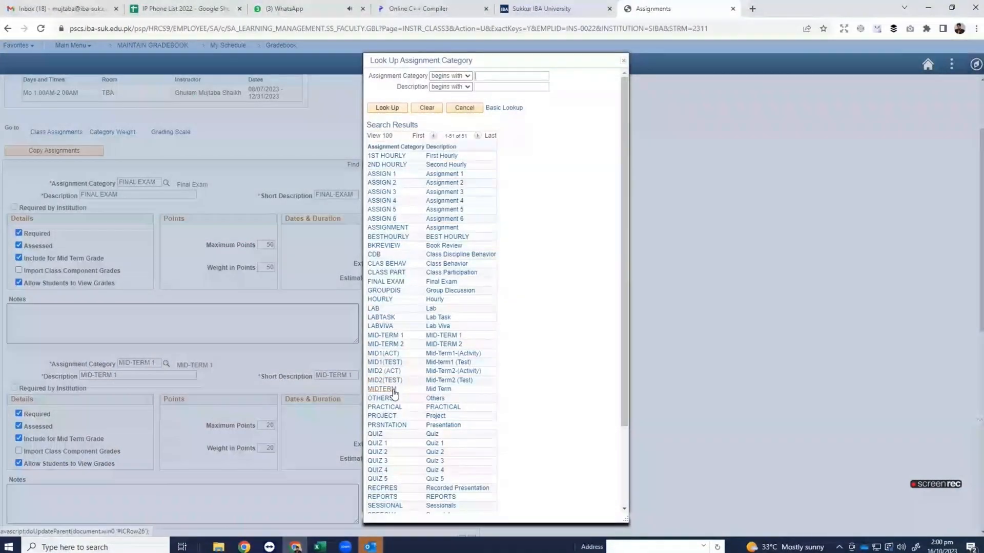
click(382, 389)
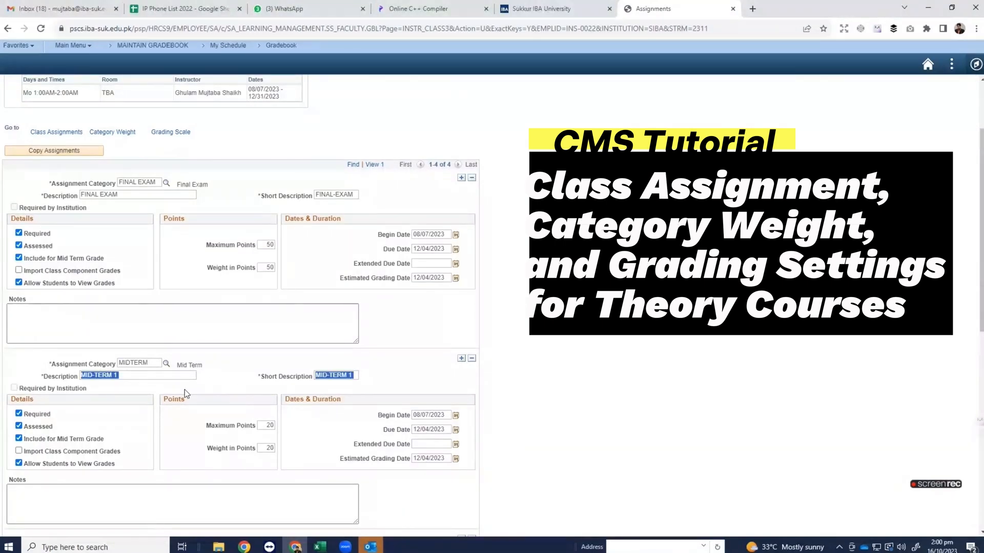
click(147, 364)
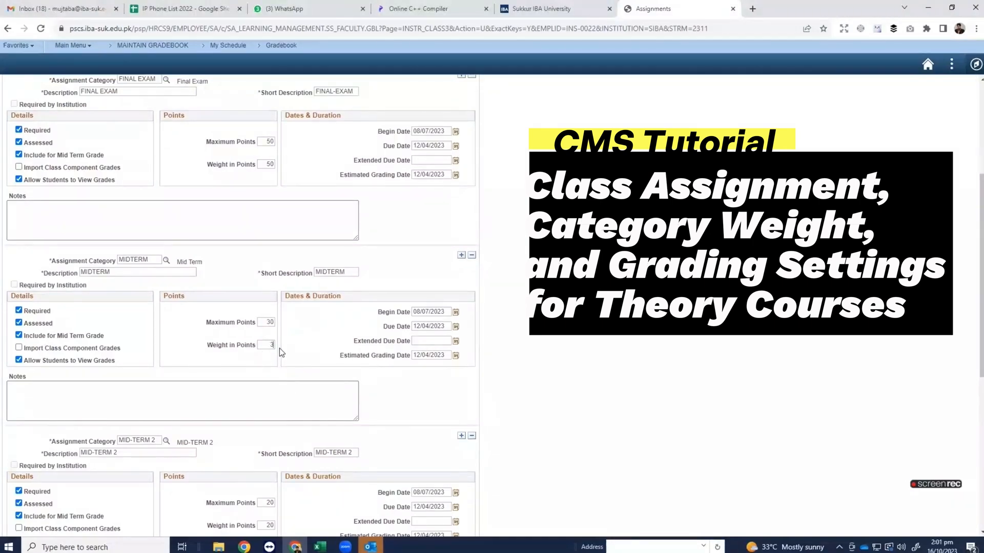
Step: Remove the MID-TERM 2 row and save the three assignments, acknowledging the grade-calculation warning
scroll(down, 3)
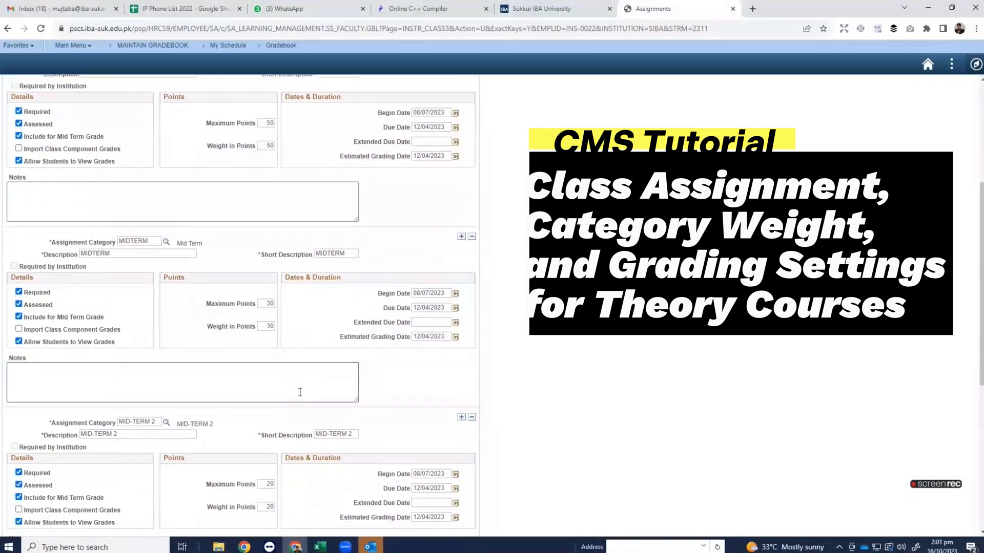
scroll(down, 3)
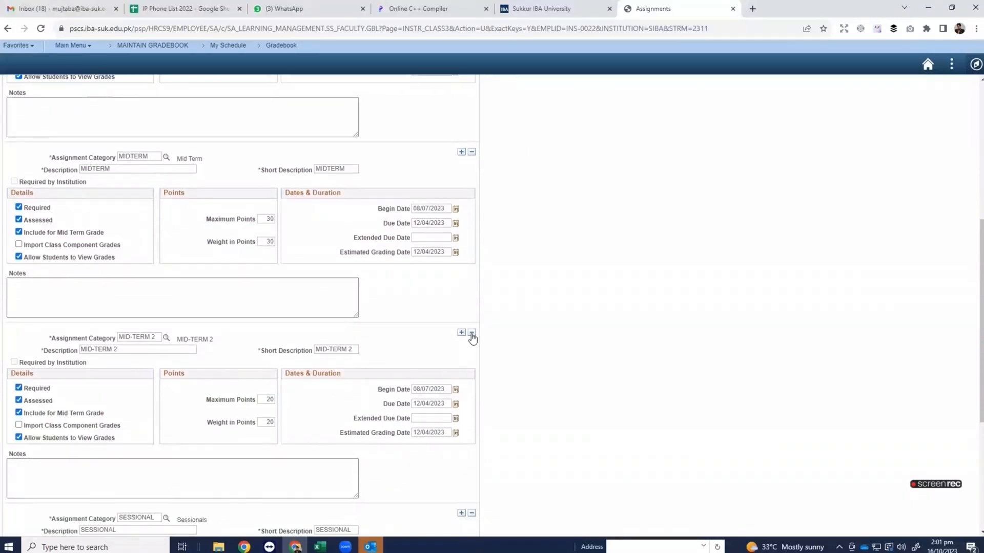
click(472, 332)
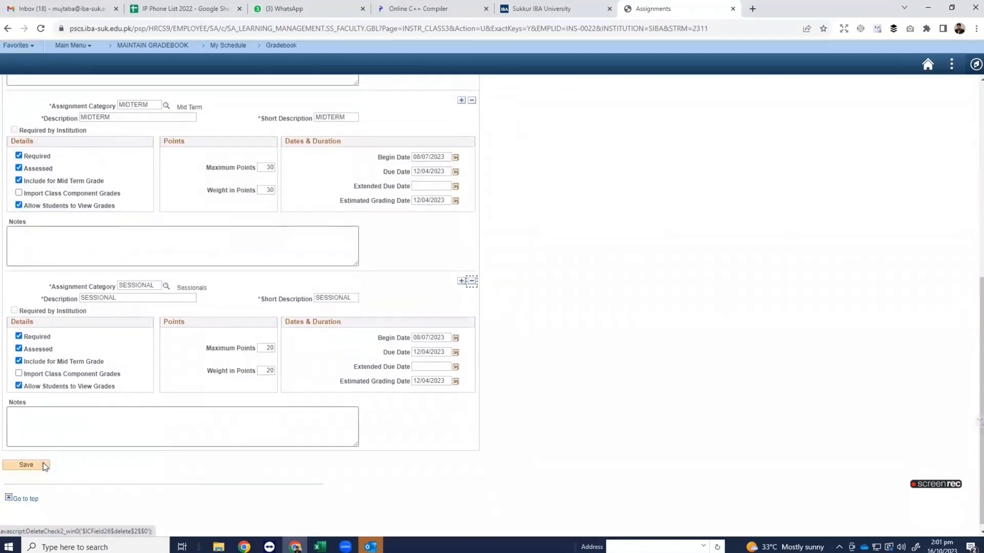
click(26, 465)
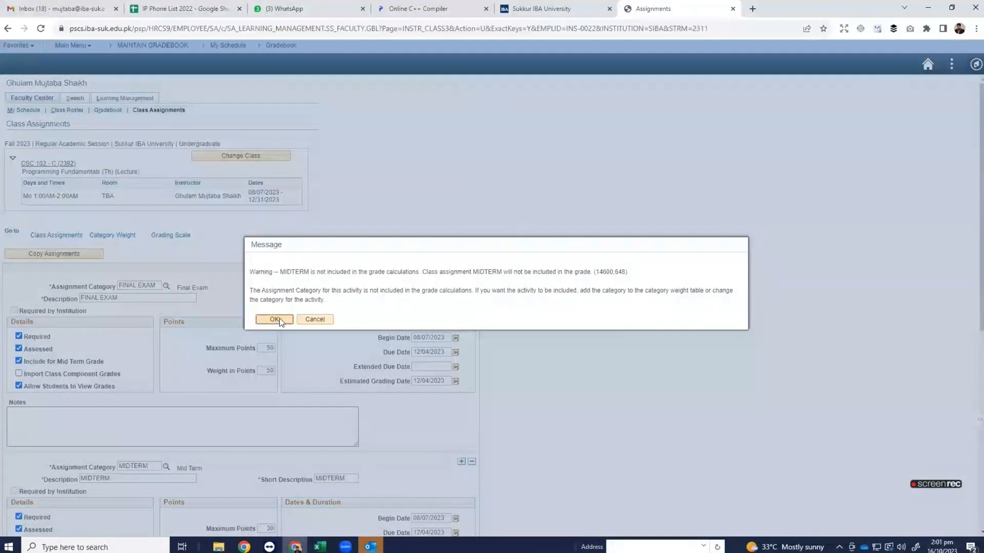
mouse_move(324, 289)
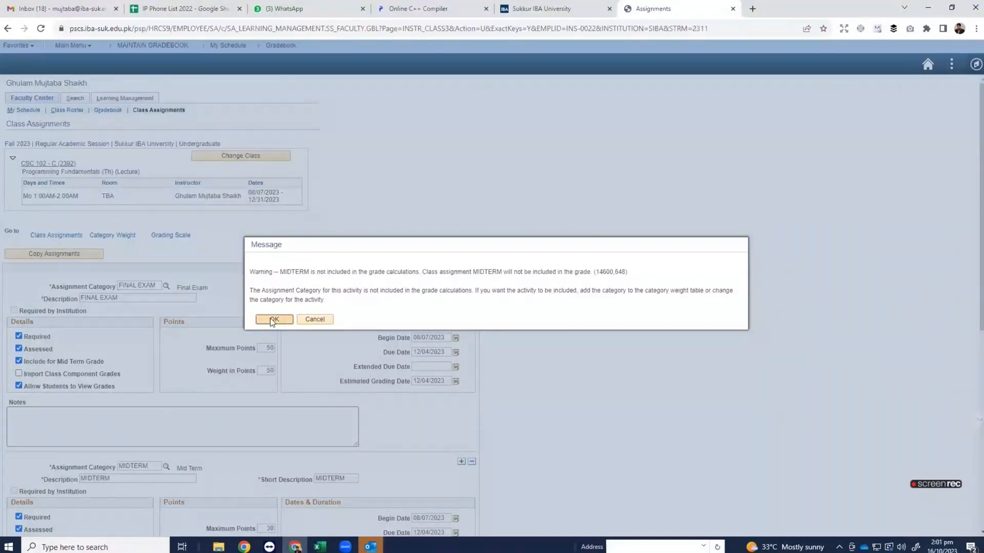
click(273, 320)
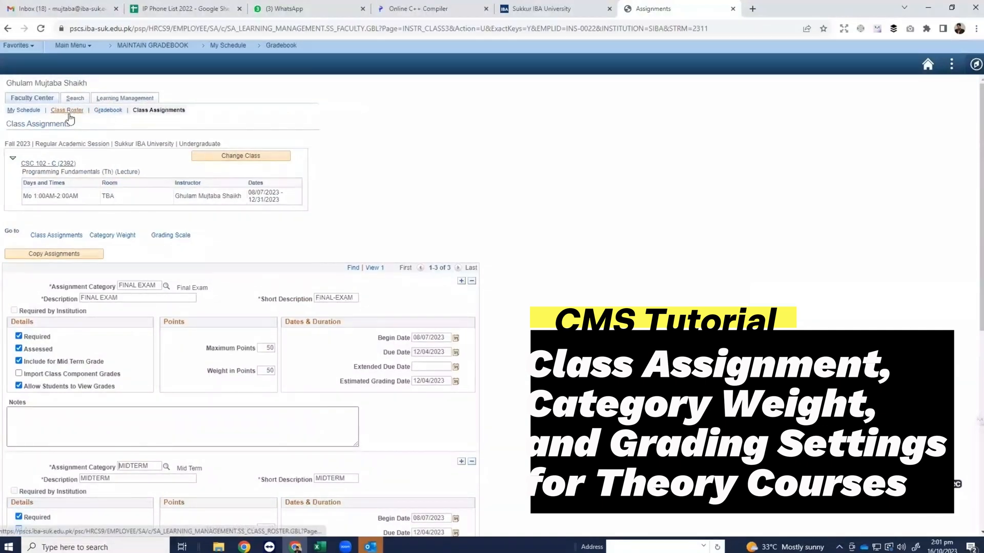
Step: In Category Weight, drop MID-TERM 2, set Final Exam 50 and MIDTERM 30, save, then display the grading scale
click(112, 235)
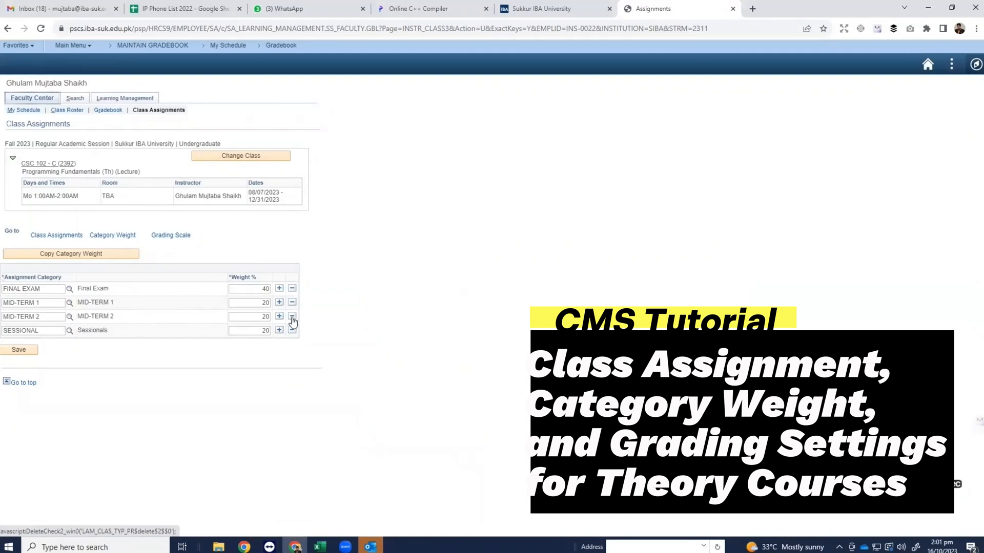
click(291, 317)
text(50)
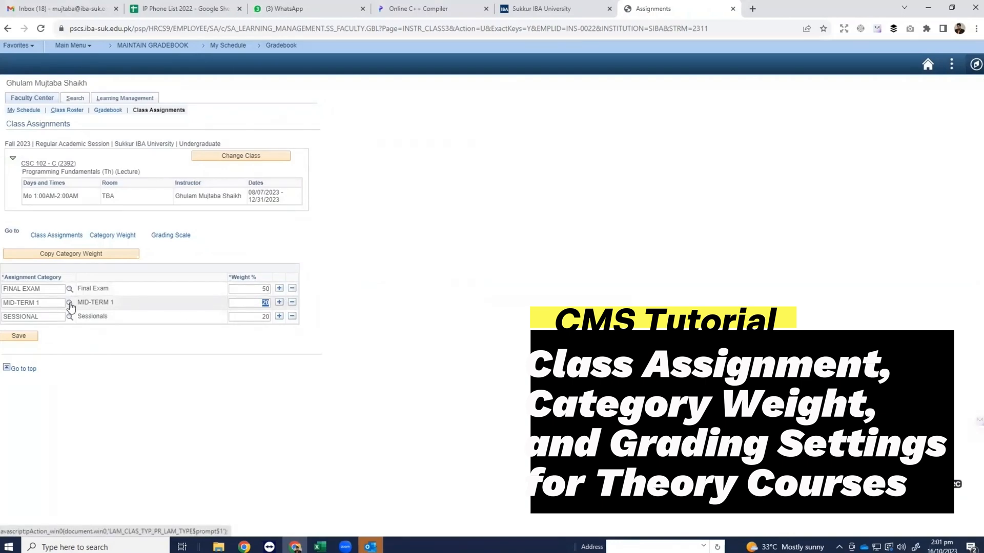
click(69, 302)
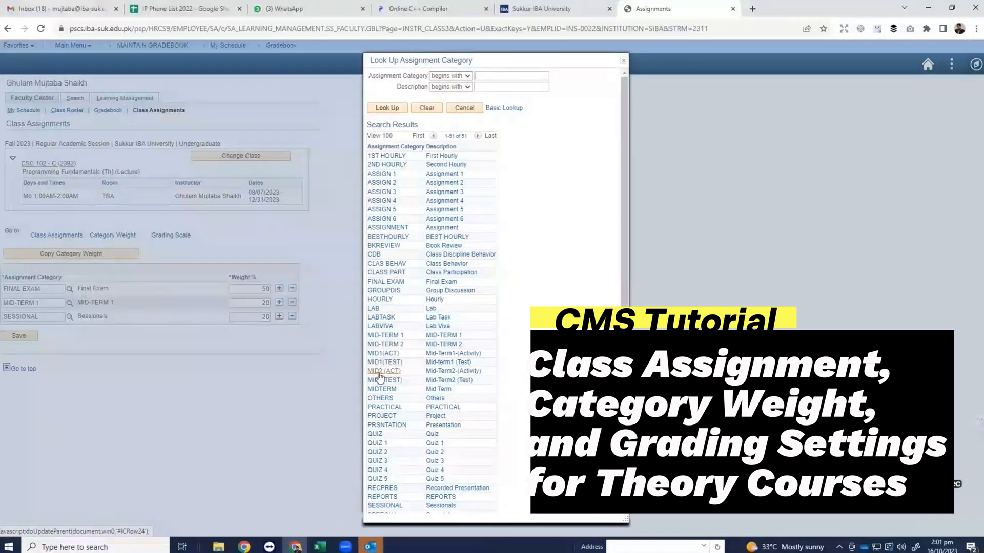
click(381, 388)
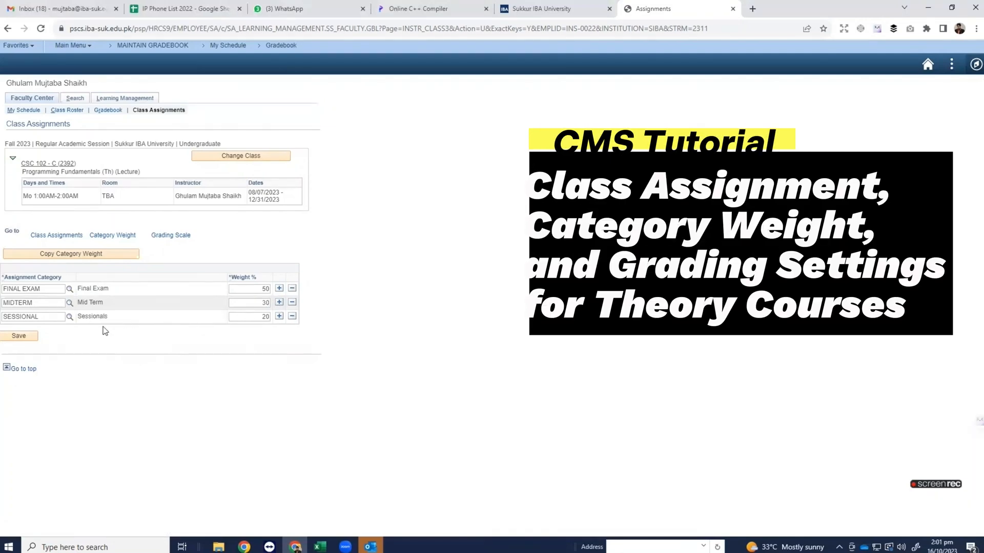
click(18, 336)
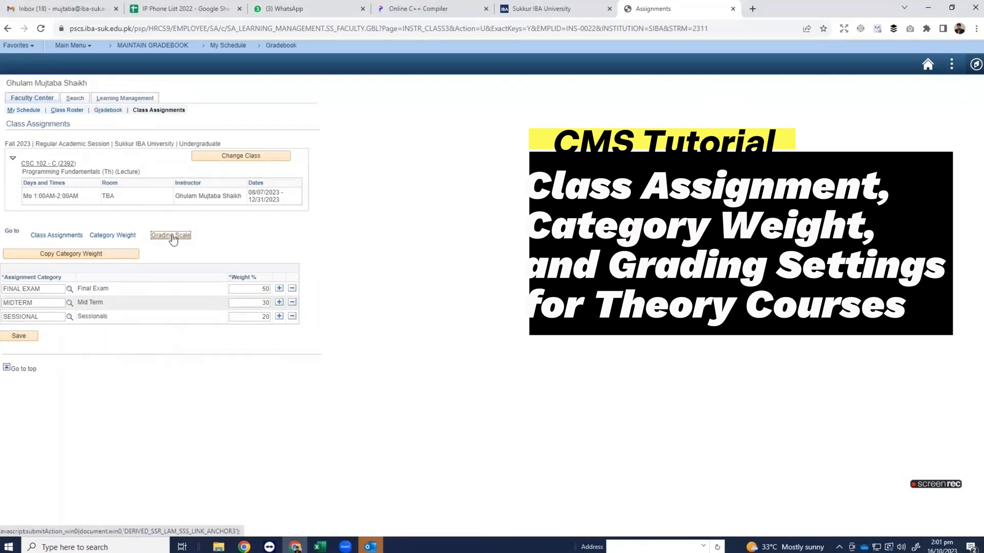
click(171, 234)
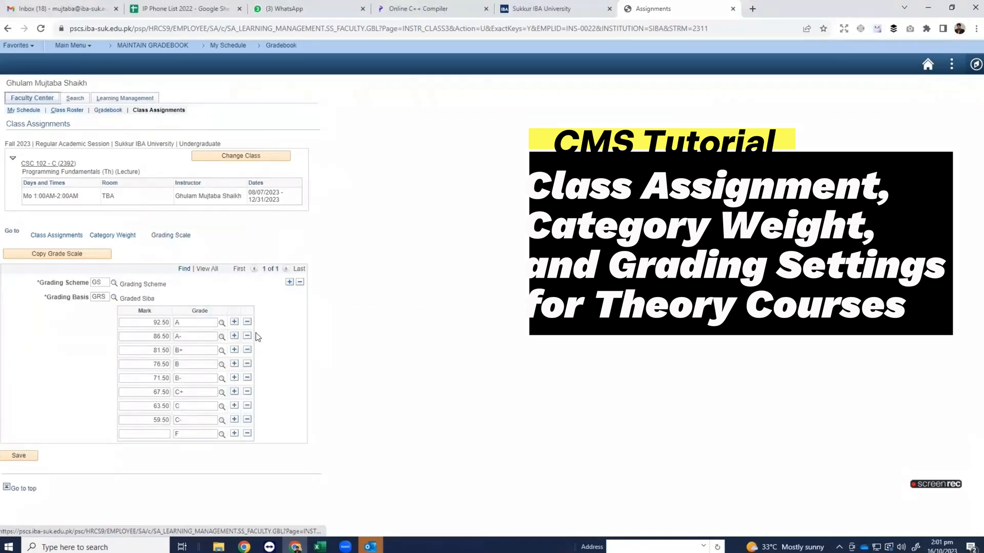